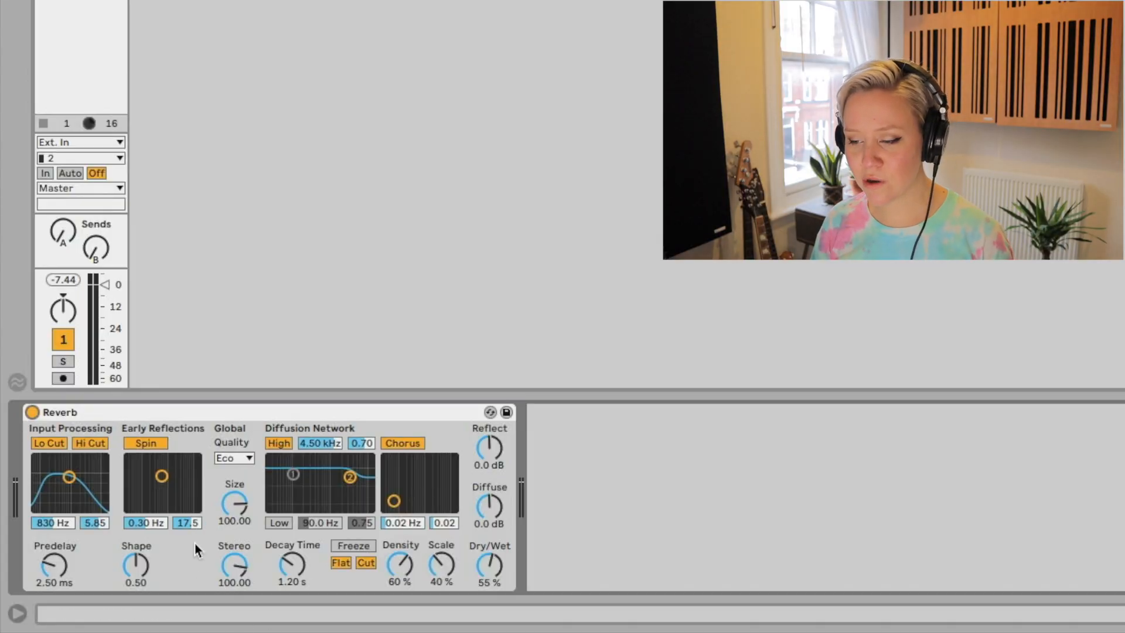
Adjust the Reverb's input filter frequency so only the highs are cut
drag(69, 476, 82, 477)
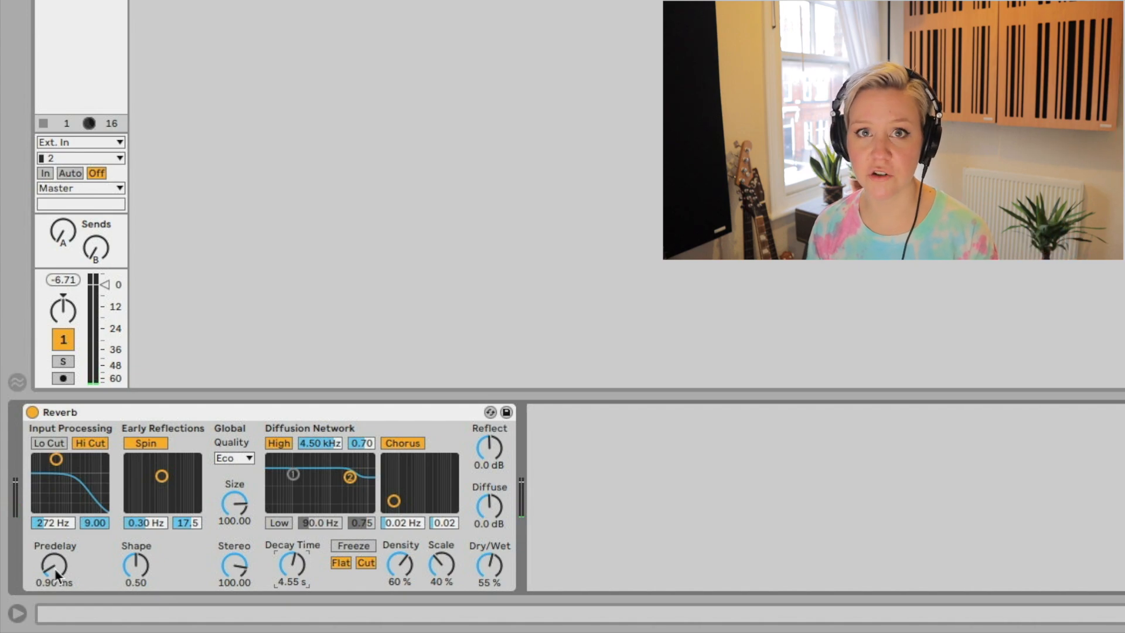
Shorten the Reverb's predelay time to under 1 ms
drag(55, 567, 55, 552)
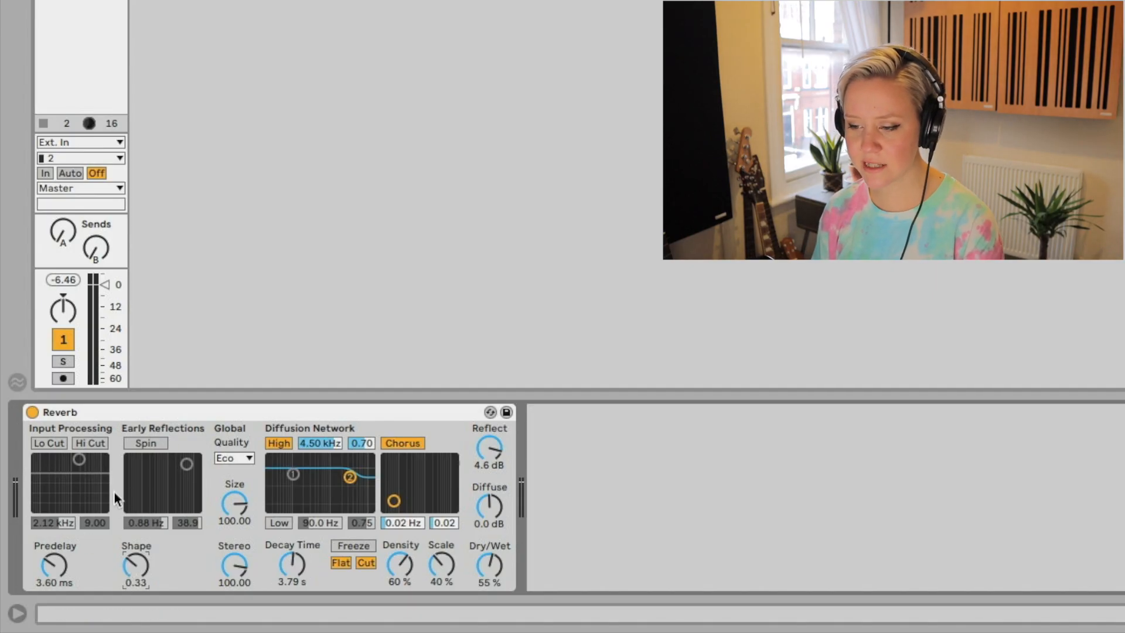
Enable Spin on the early reflections and adjust its rate
click(146, 442)
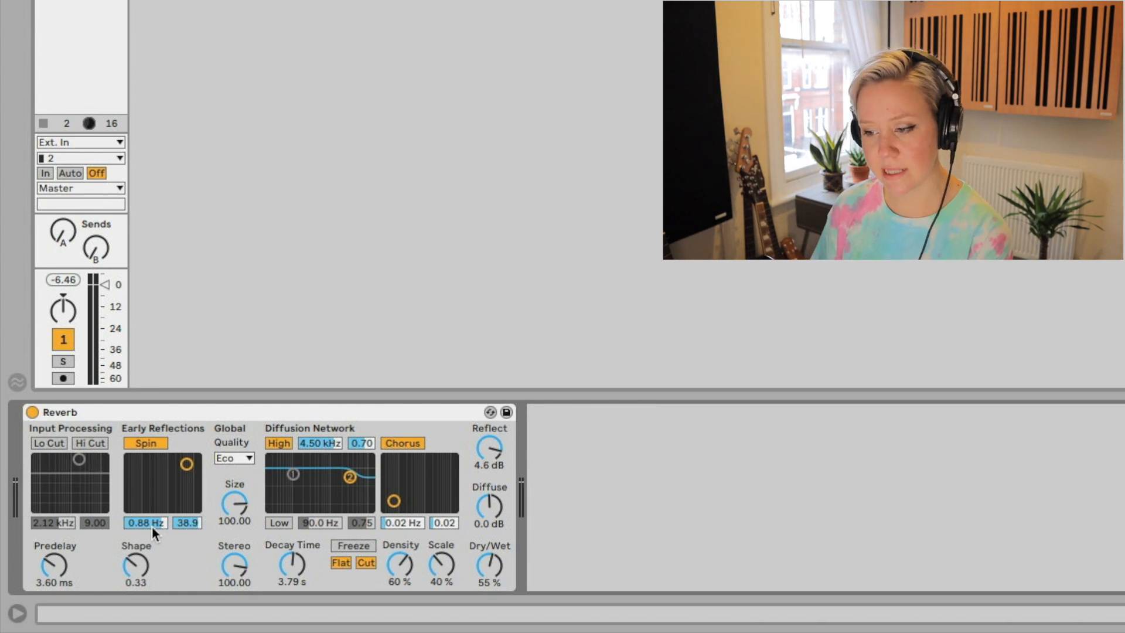
click(232, 458)
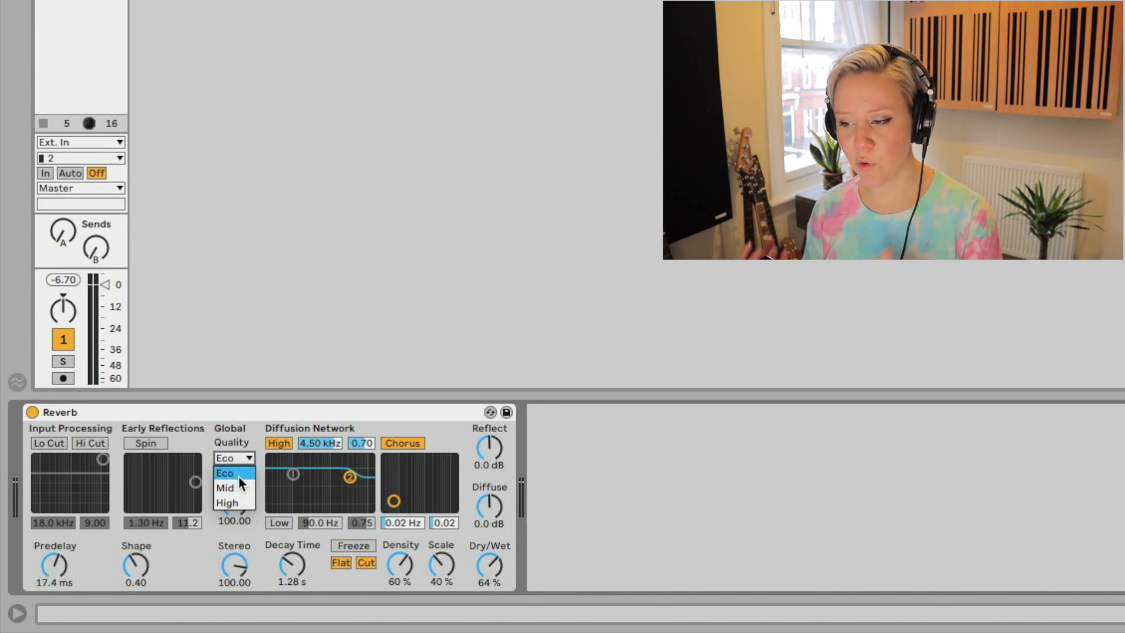
Choose Eco as the Reverb's global quality
click(225, 472)
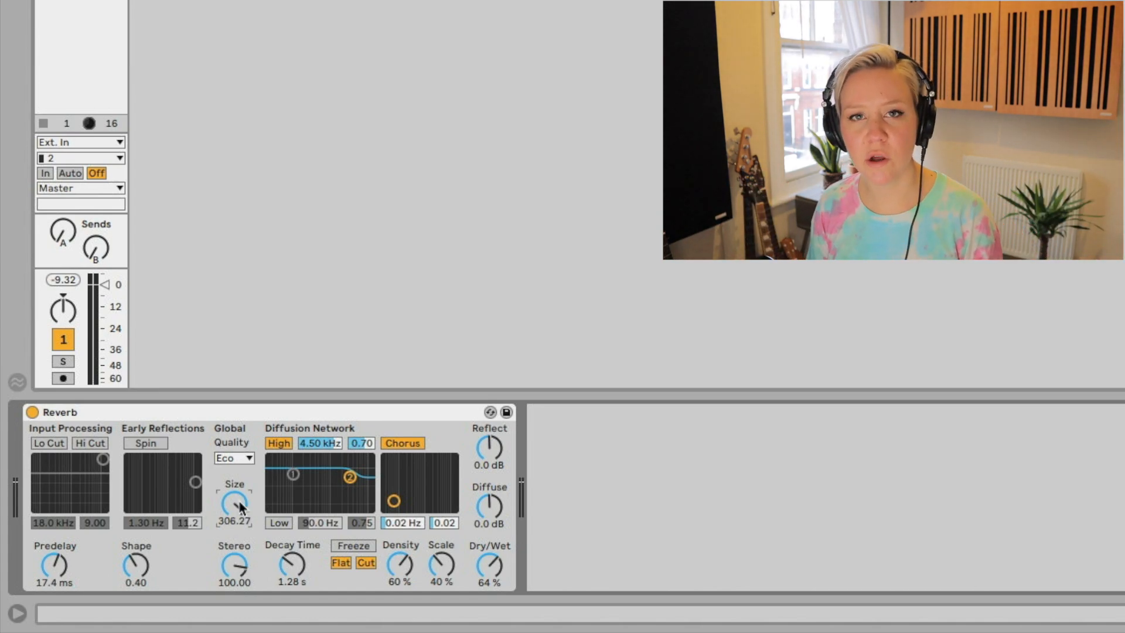
Raise the room size to about 306, then shrink it to roughly 1.03
drag(234, 502, 235, 530)
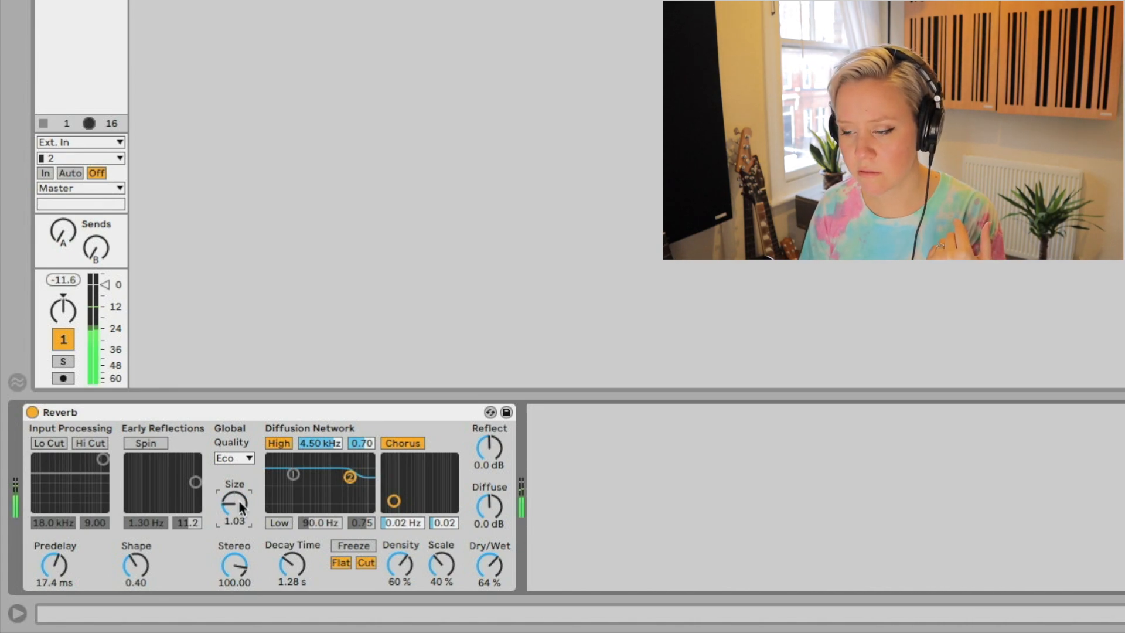
drag(348, 476, 301, 495)
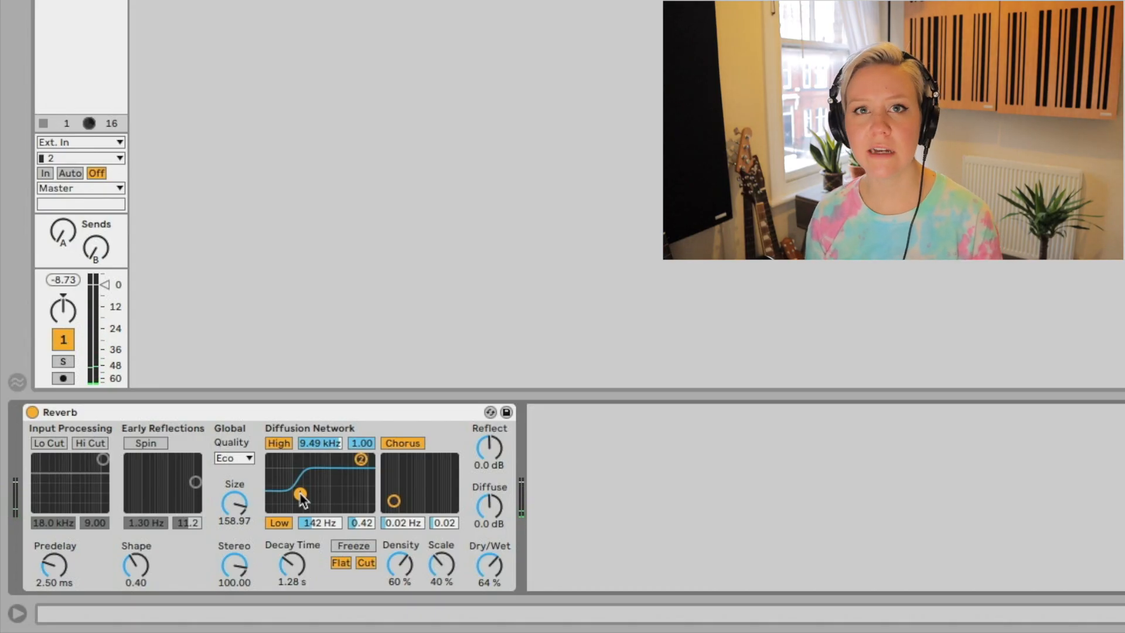